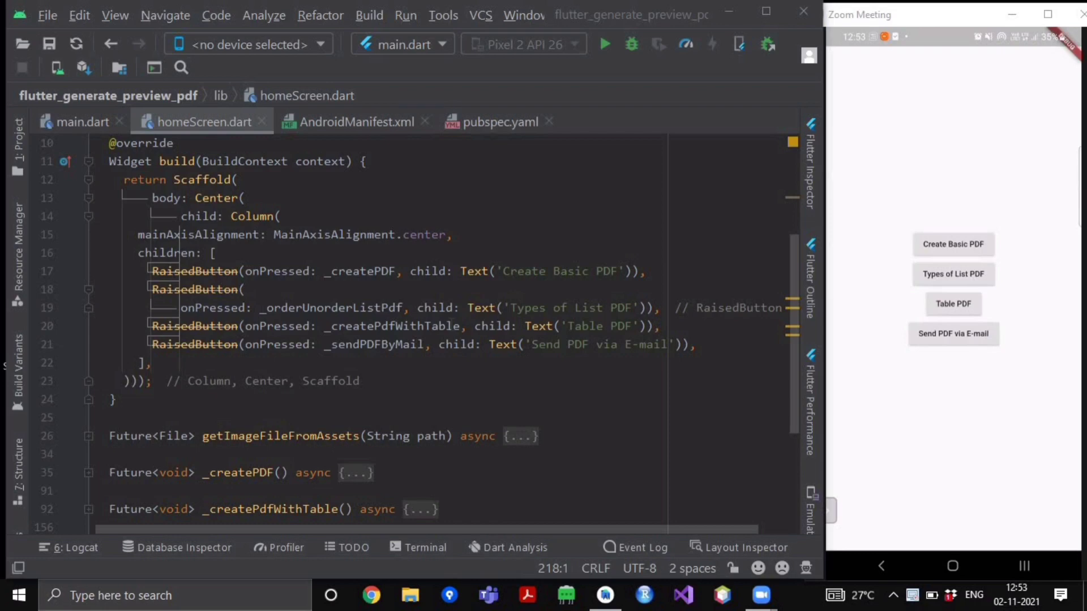
pyautogui.moveTo(659, 62)
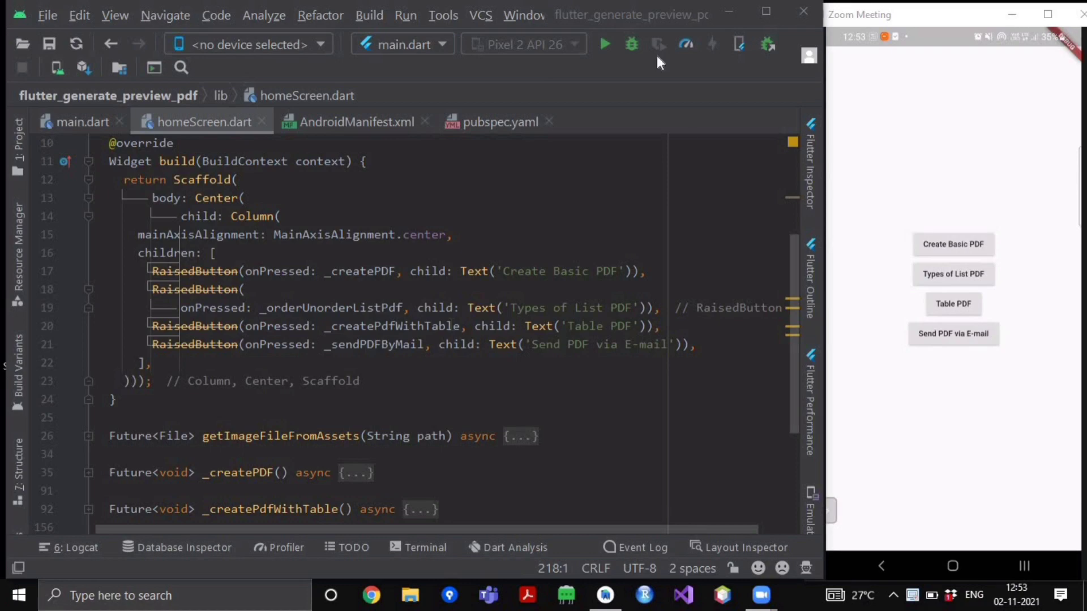
# - Open pubspec.yaml and select the flutter_email_sender dependency entry
pyautogui.click(497, 121)
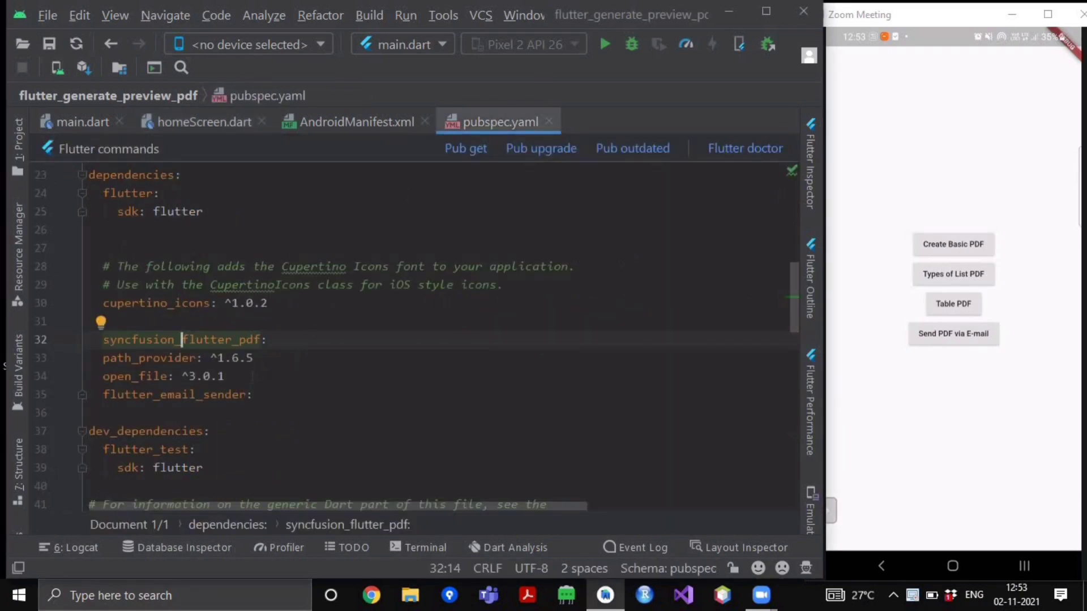
pyautogui.doubleClick(174, 394)
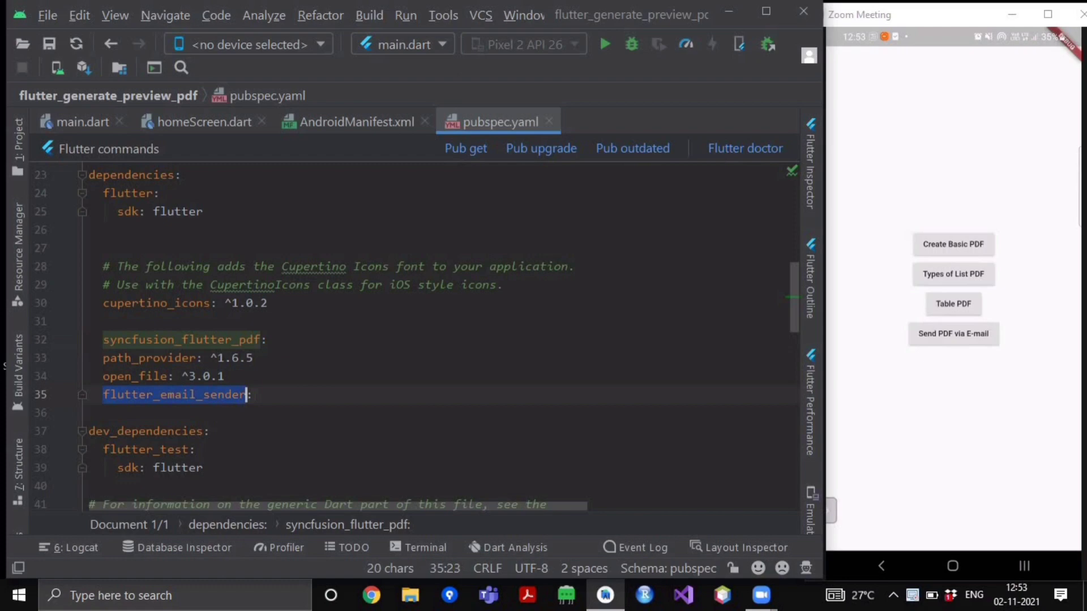
pyautogui.write(':')
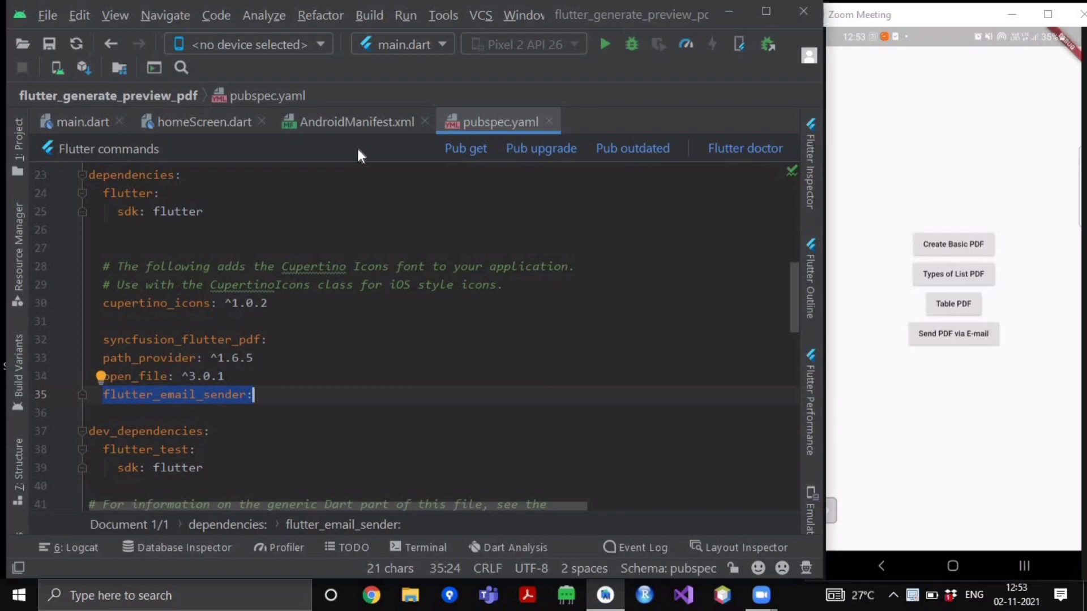
pyautogui.moveTo(189, 408)
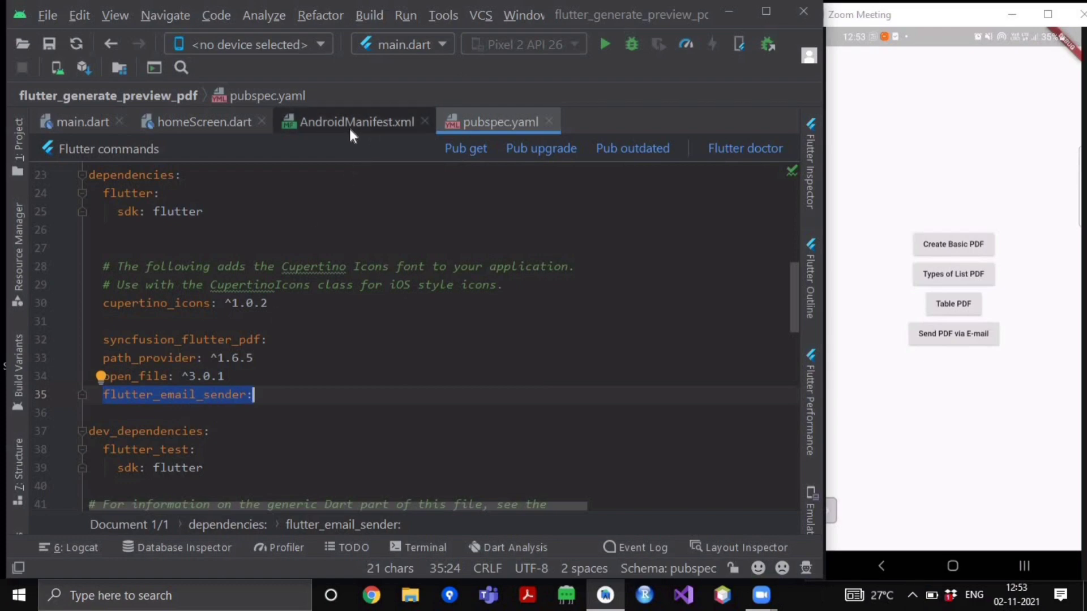
# - Open AndroidManifest.xml and focus the queries block's SENDTO mailto intent
pyautogui.click(356, 121)
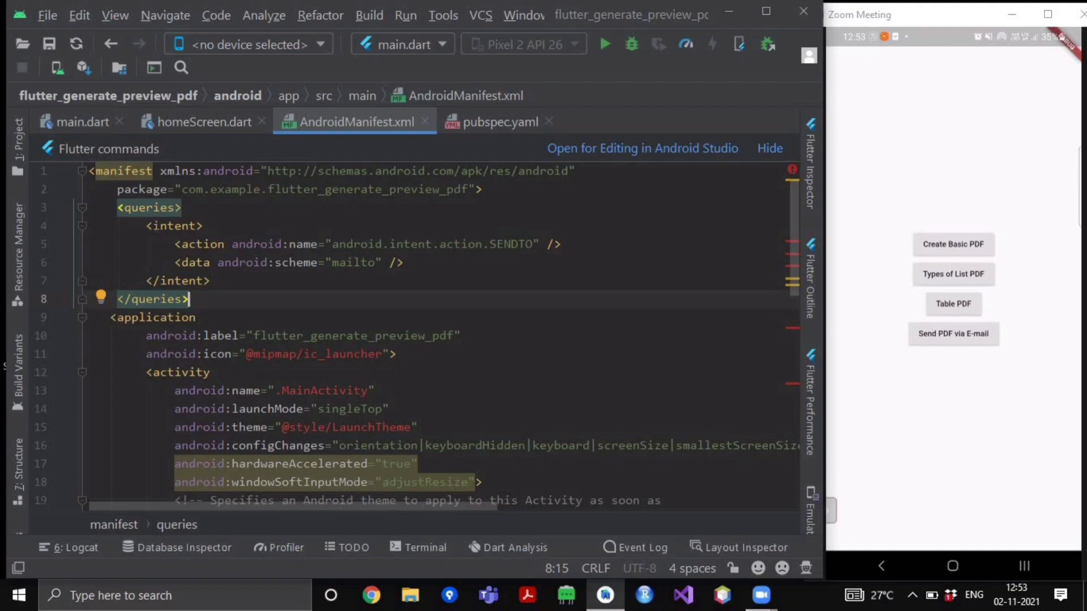
pyautogui.click(172, 226)
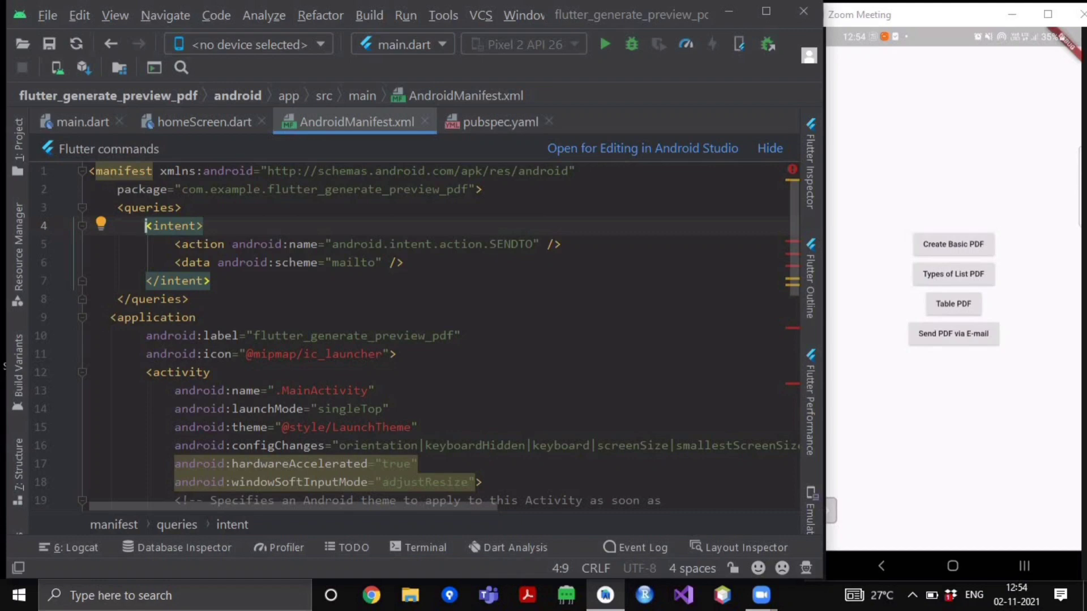
pyautogui.moveTo(425, 123)
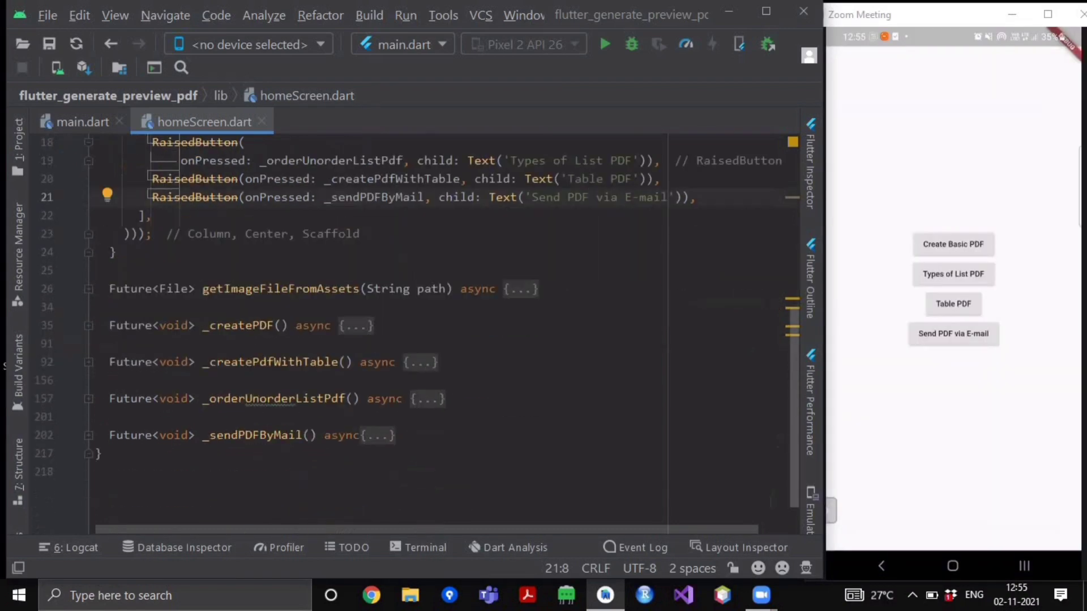
# - Scroll homeScreen.dart down to the _sendPDFByMail function
pyautogui.scroll(-3)
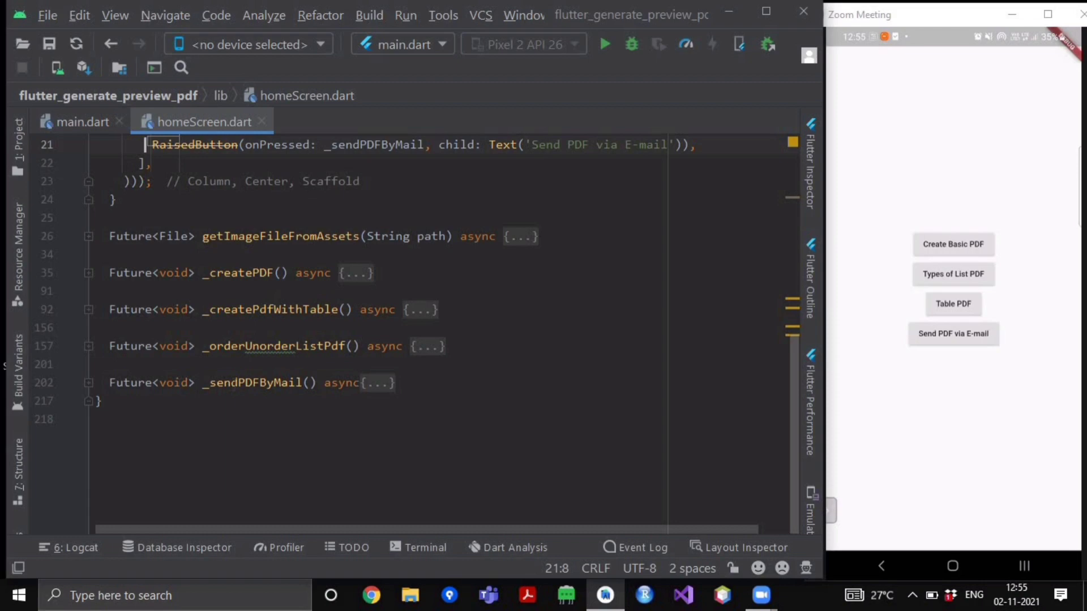
pyautogui.moveTo(64, 395)
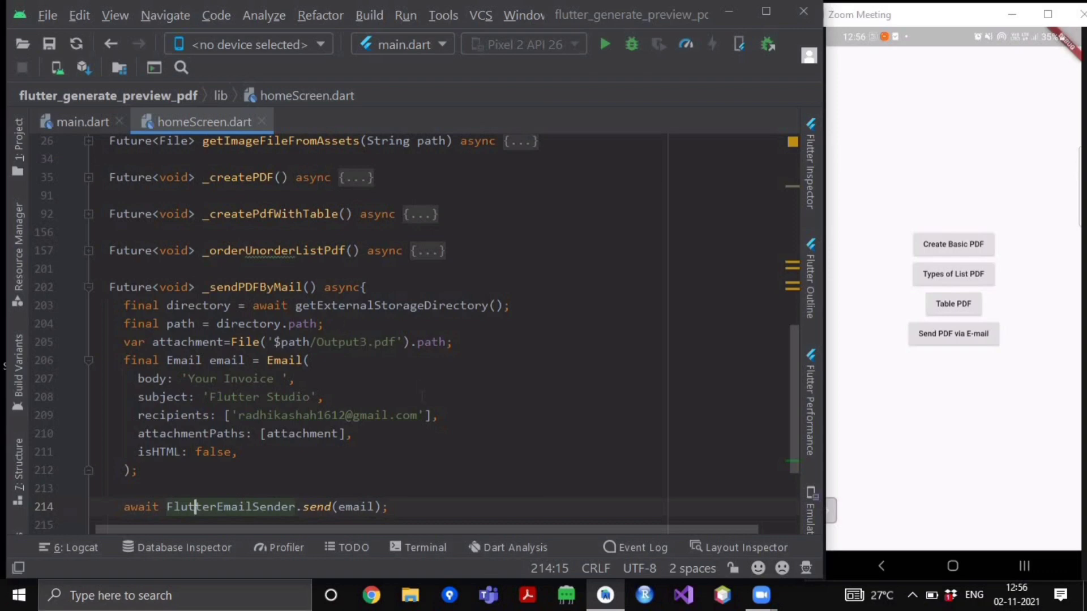
pyautogui.click(424, 547)
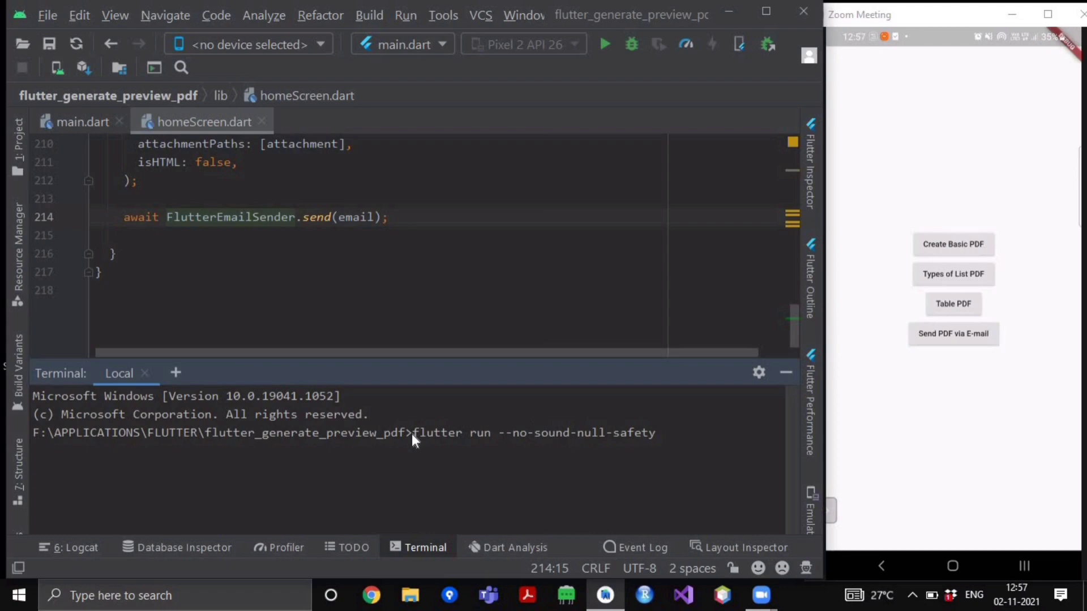
pyautogui.moveTo(473, 443)
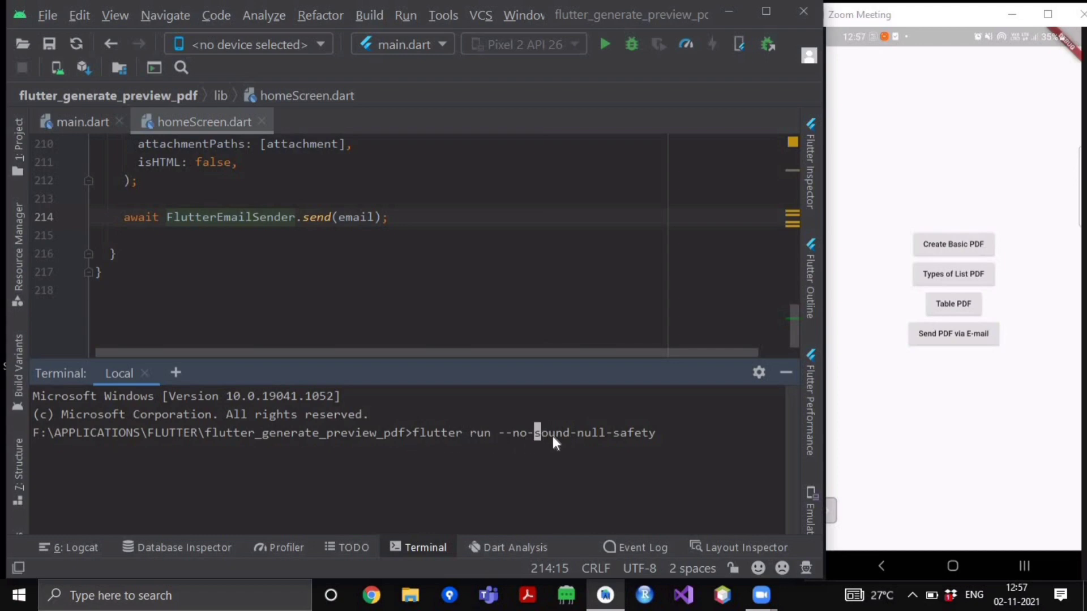
pyautogui.moveTo(659, 444)
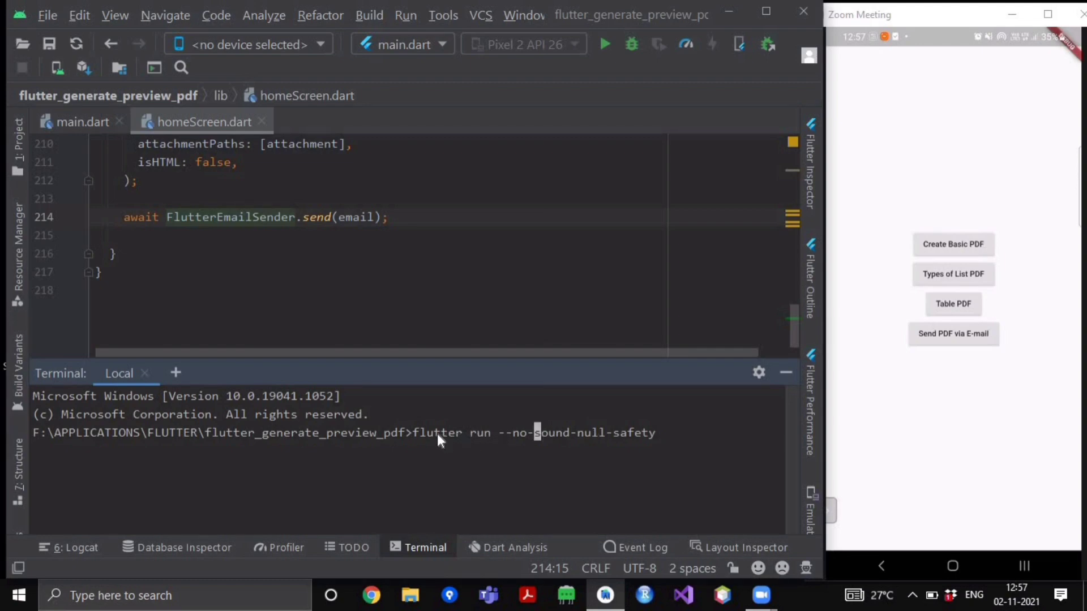
pyautogui.moveTo(778, 387)
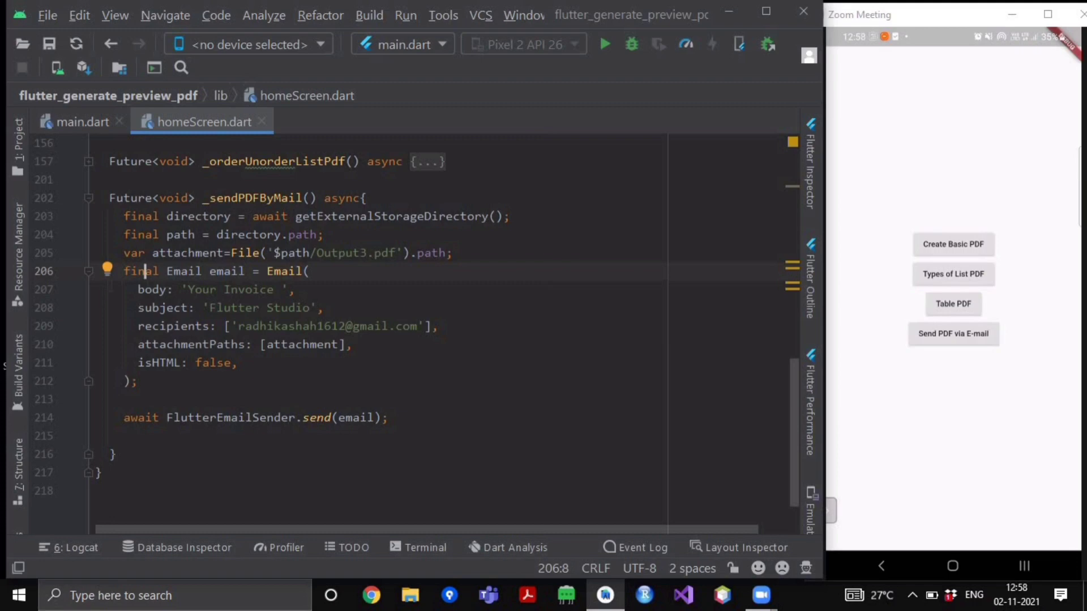
# - Tap 'Send PDF via E-mail' and focus the 'Your Invoice' body of the Gmail draft
pyautogui.click(952, 333)
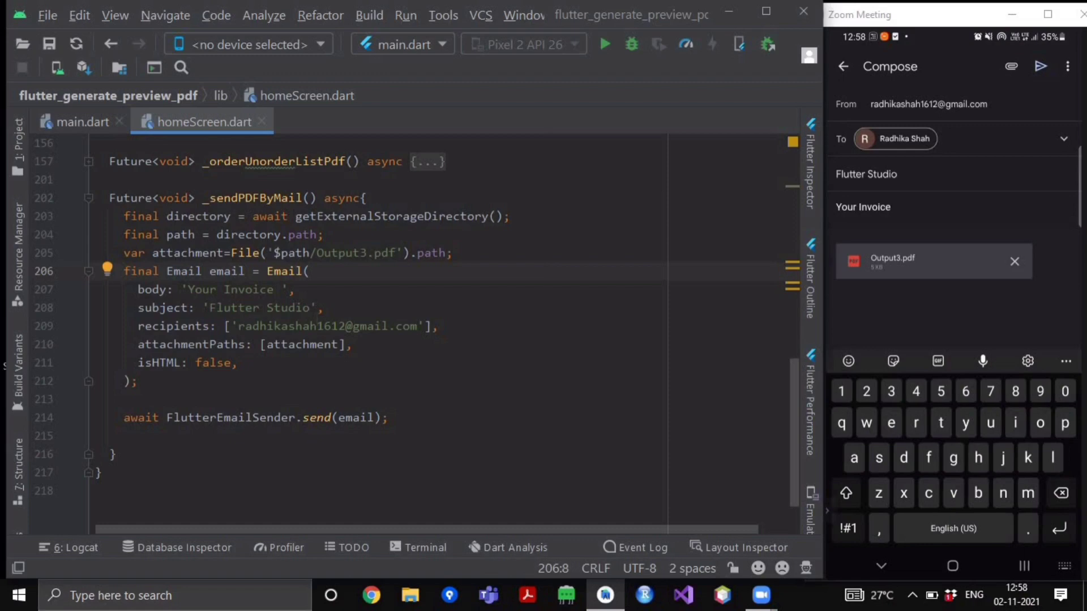
pyautogui.click(894, 207)
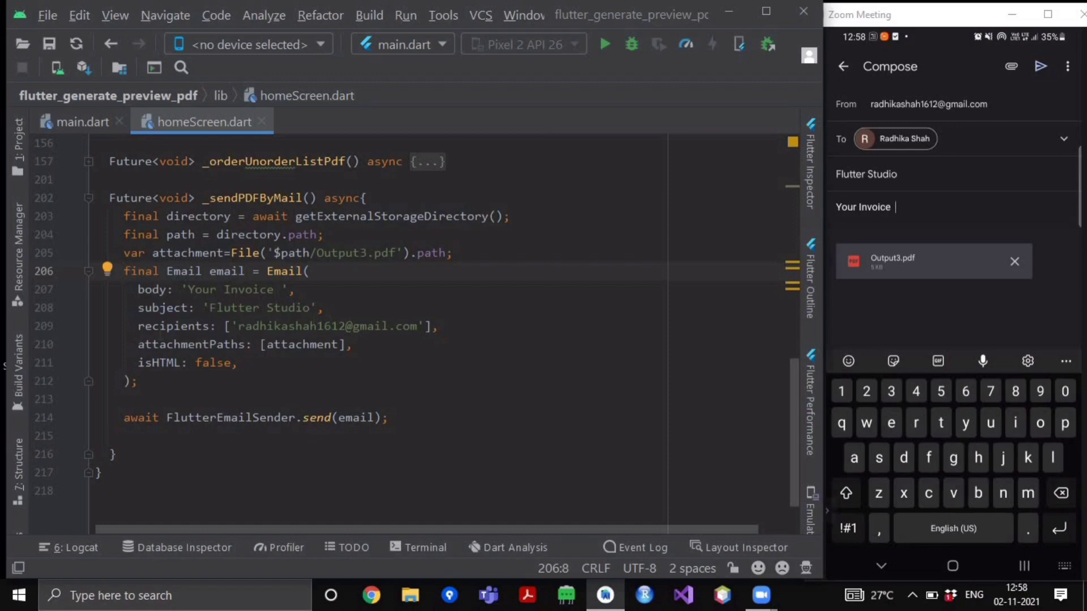
pyautogui.click(160, 326)
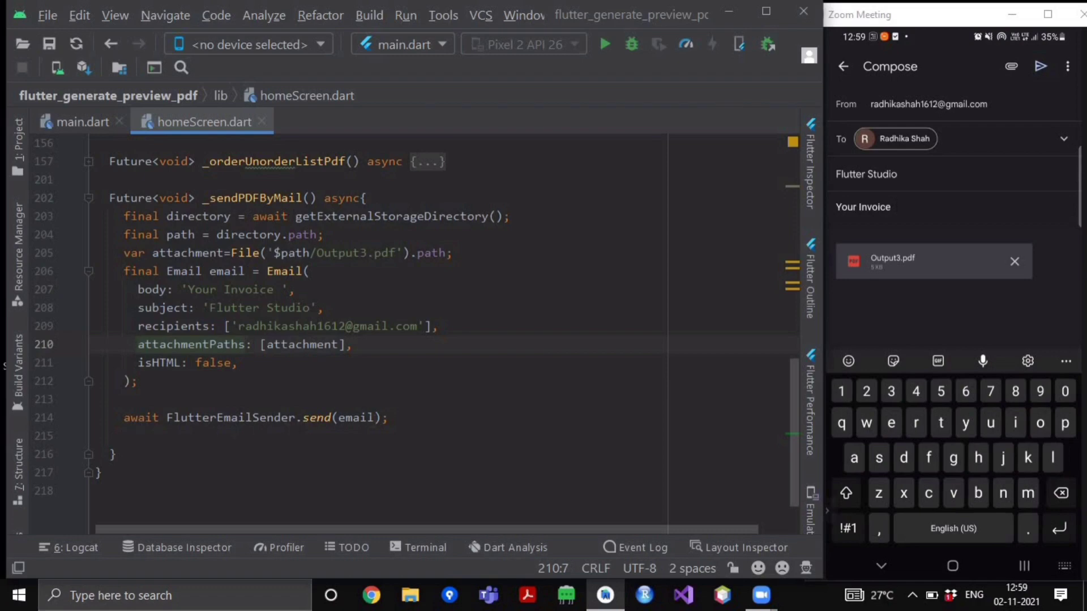
# - Send the Flutter Studio email with Output3.pdf attached
pyautogui.click(895, 207)
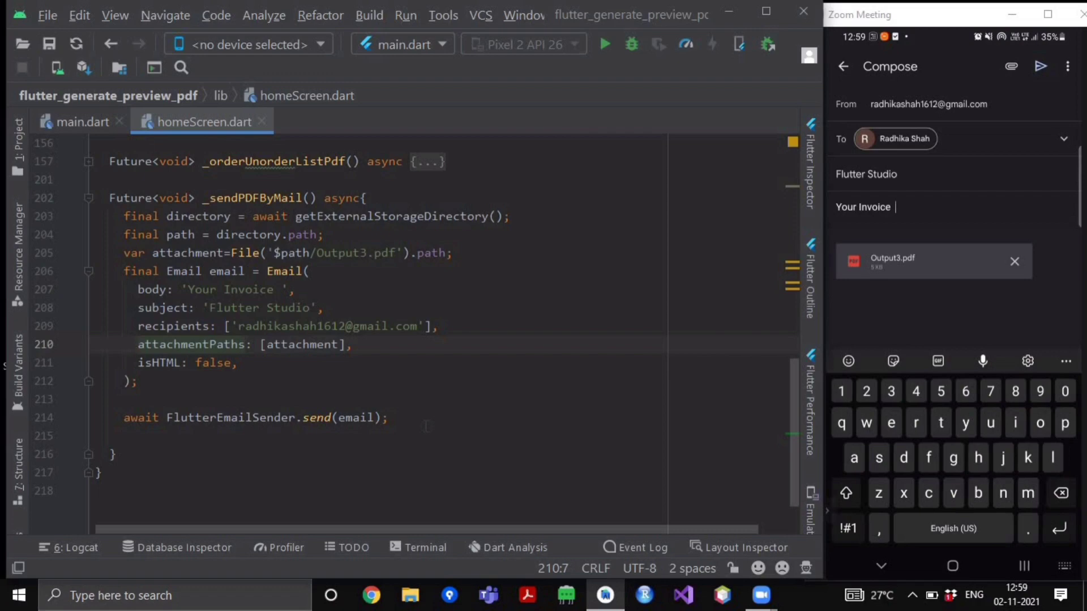
pyautogui.click(1040, 66)
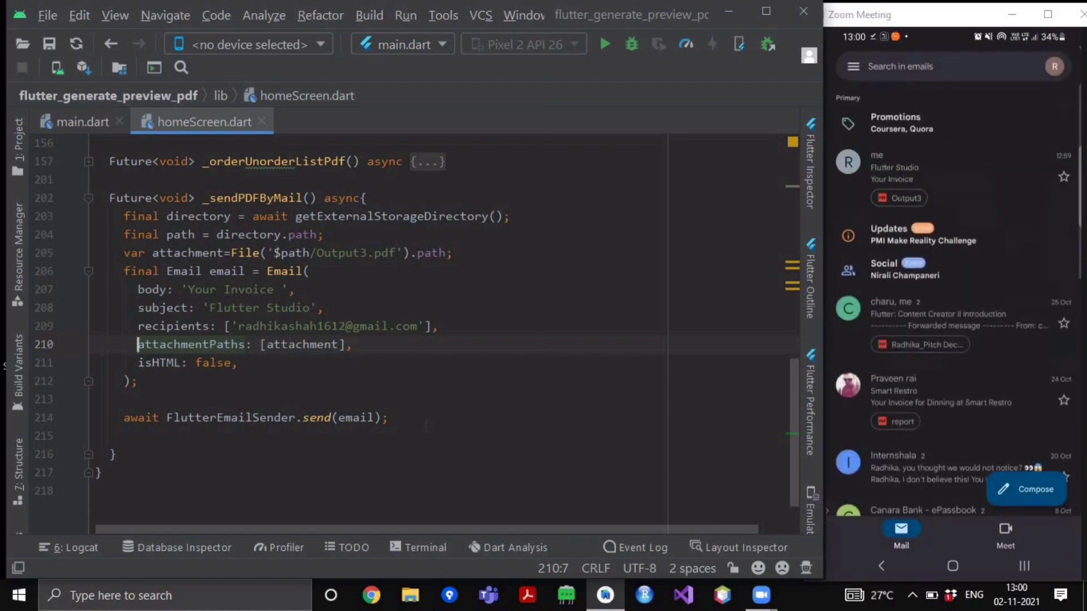
# - Open the received Flutter Studio email and view its Output3.pdf attachment
pyautogui.click(895, 166)
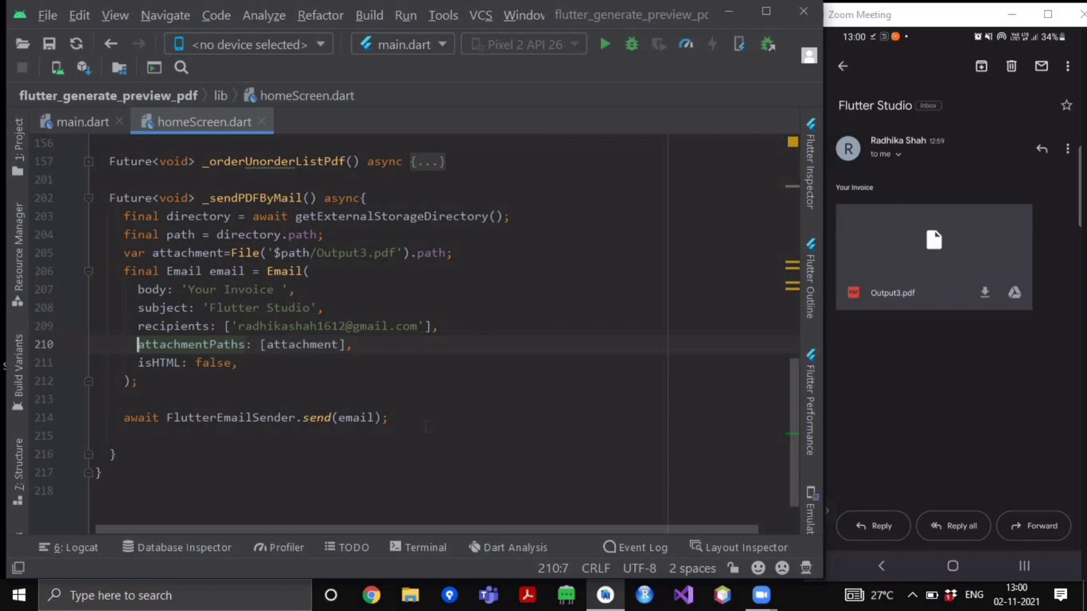
pyautogui.click(934, 257)
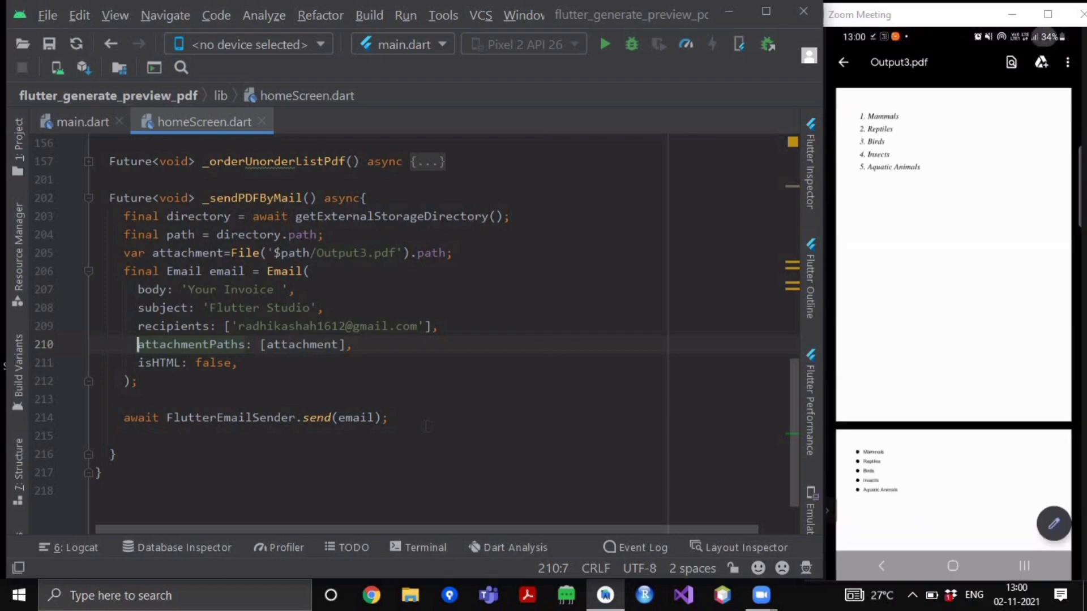